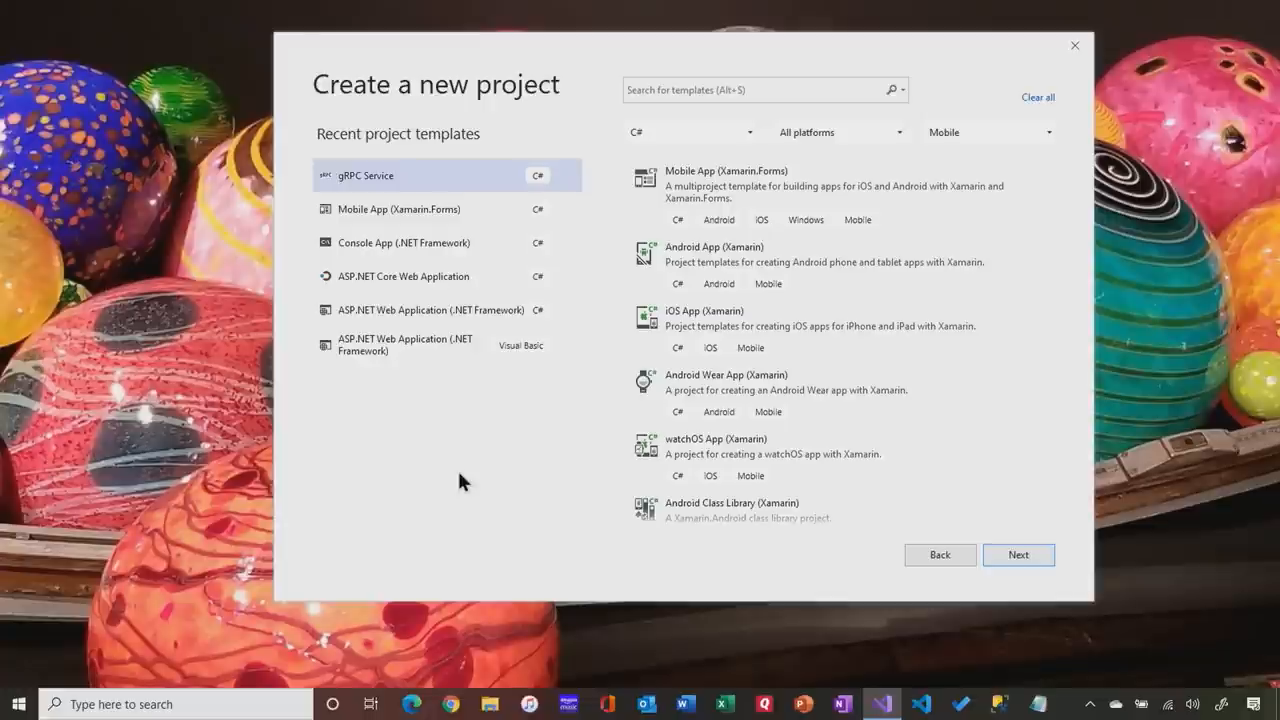
mouse_move(430, 184)
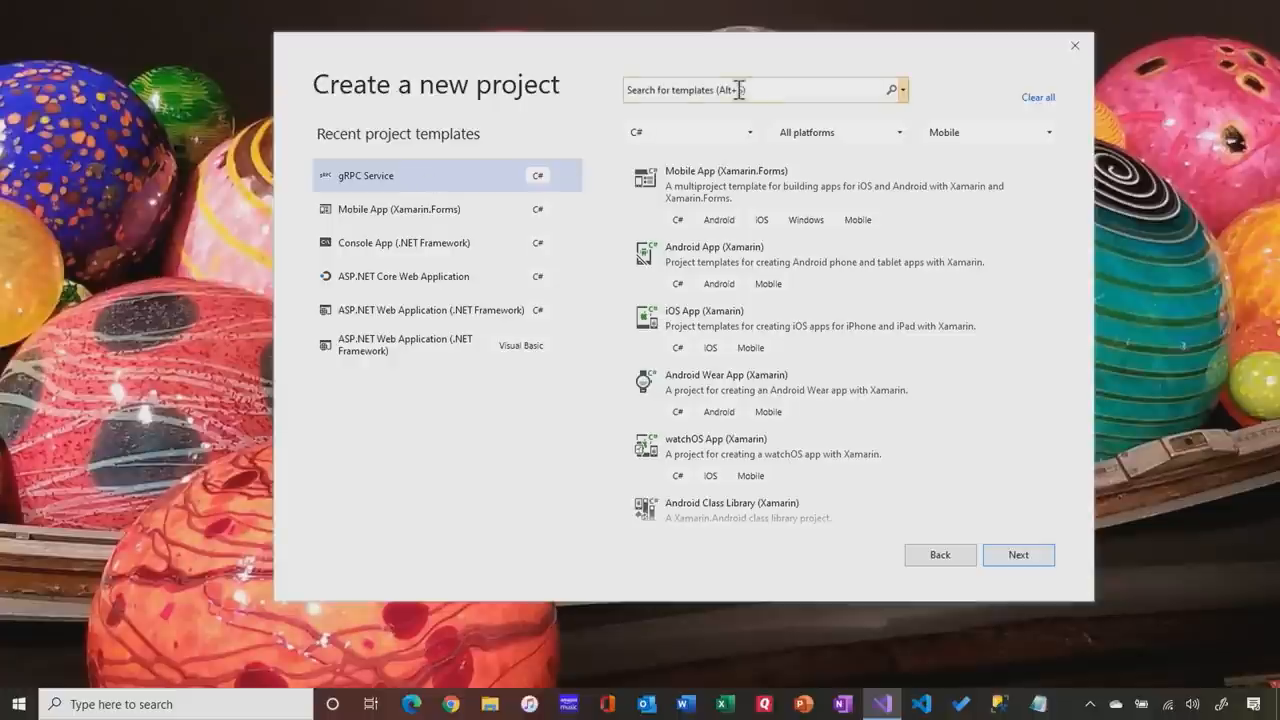
Search templates for 'grp' and choose the gRPC Service project template
text(grp)
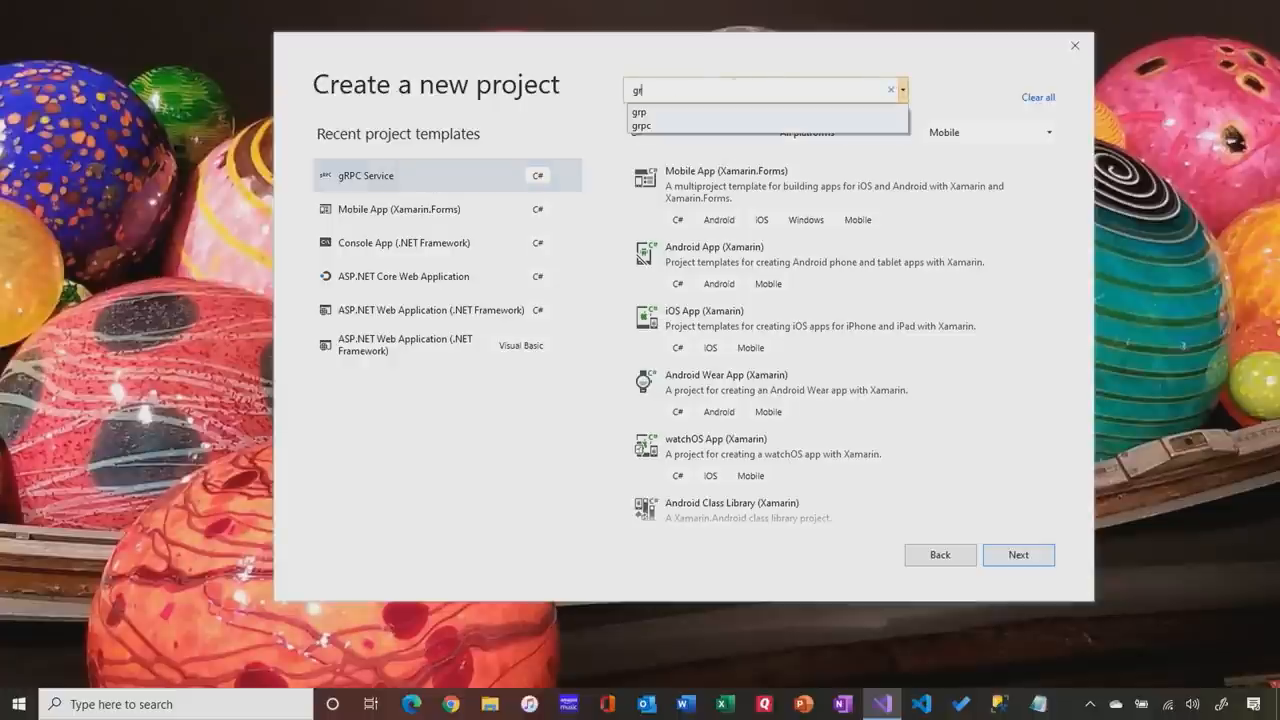
click(1018, 554)
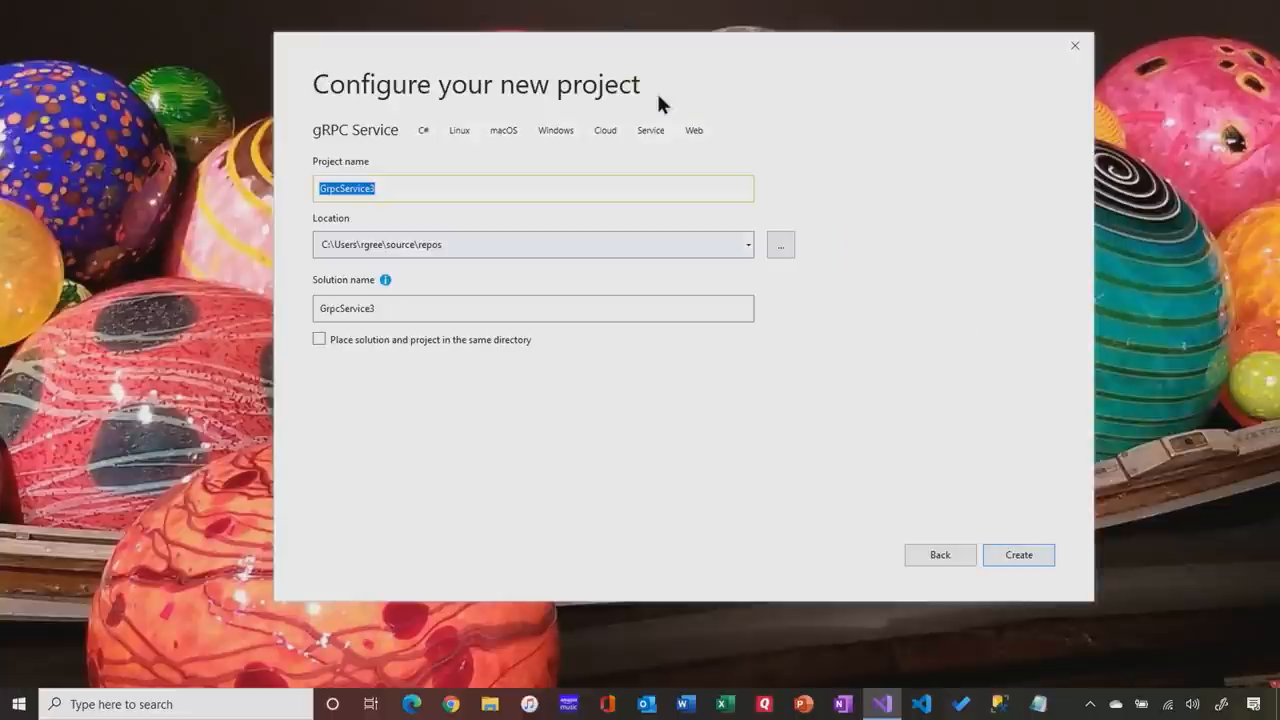
mouse_move(704, 406)
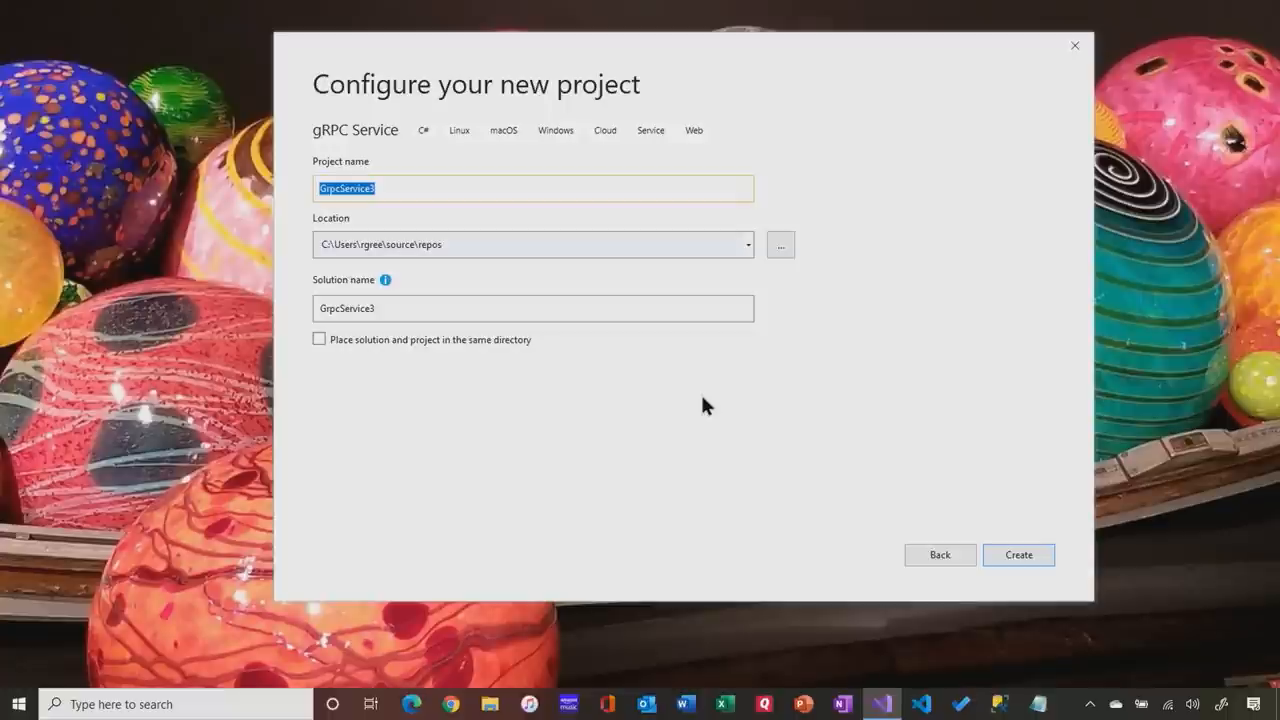
mouse_move(718, 384)
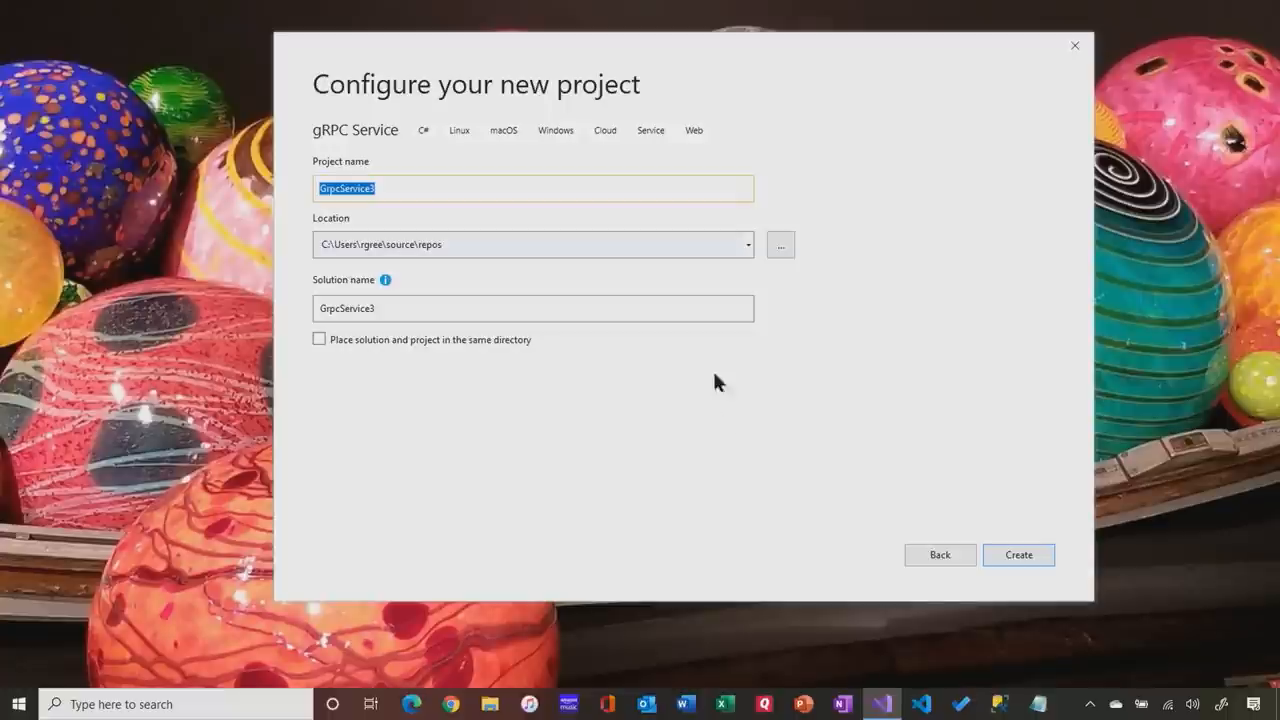
Rename the project from GrpcService3 to GrpcServiceForToolBox and create it
click(396, 188)
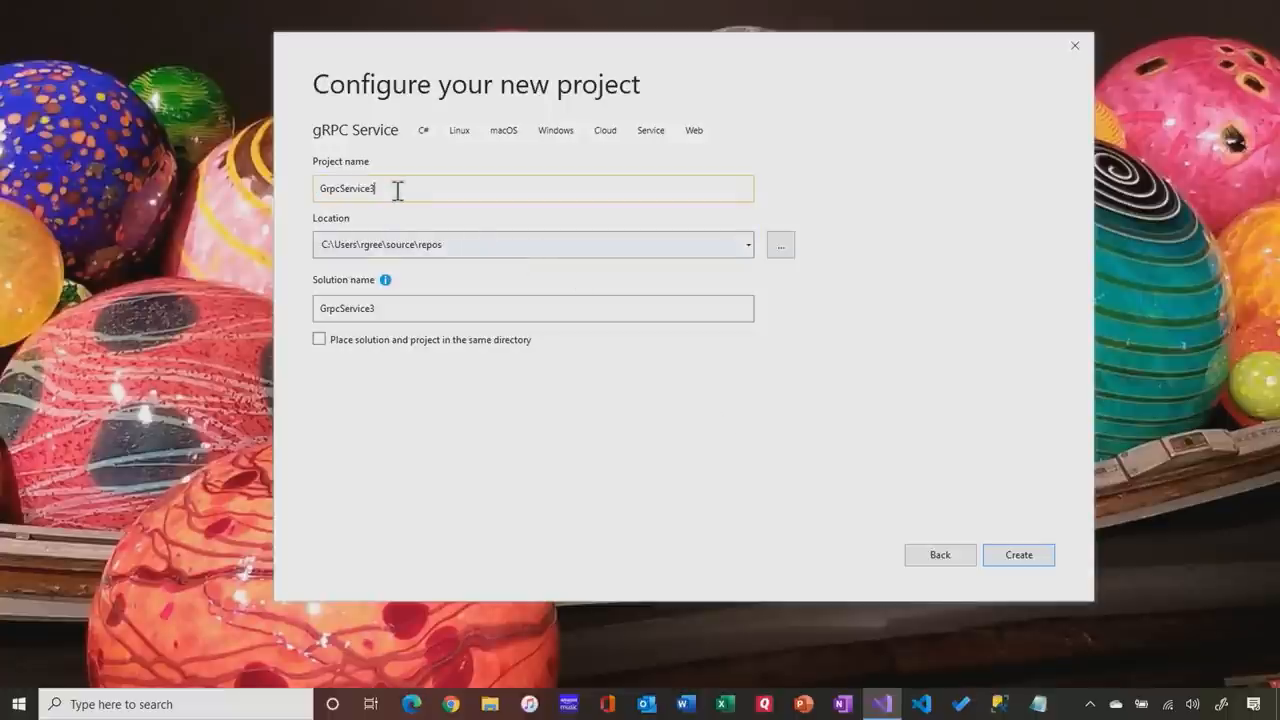
key(Backspace)
text(For)
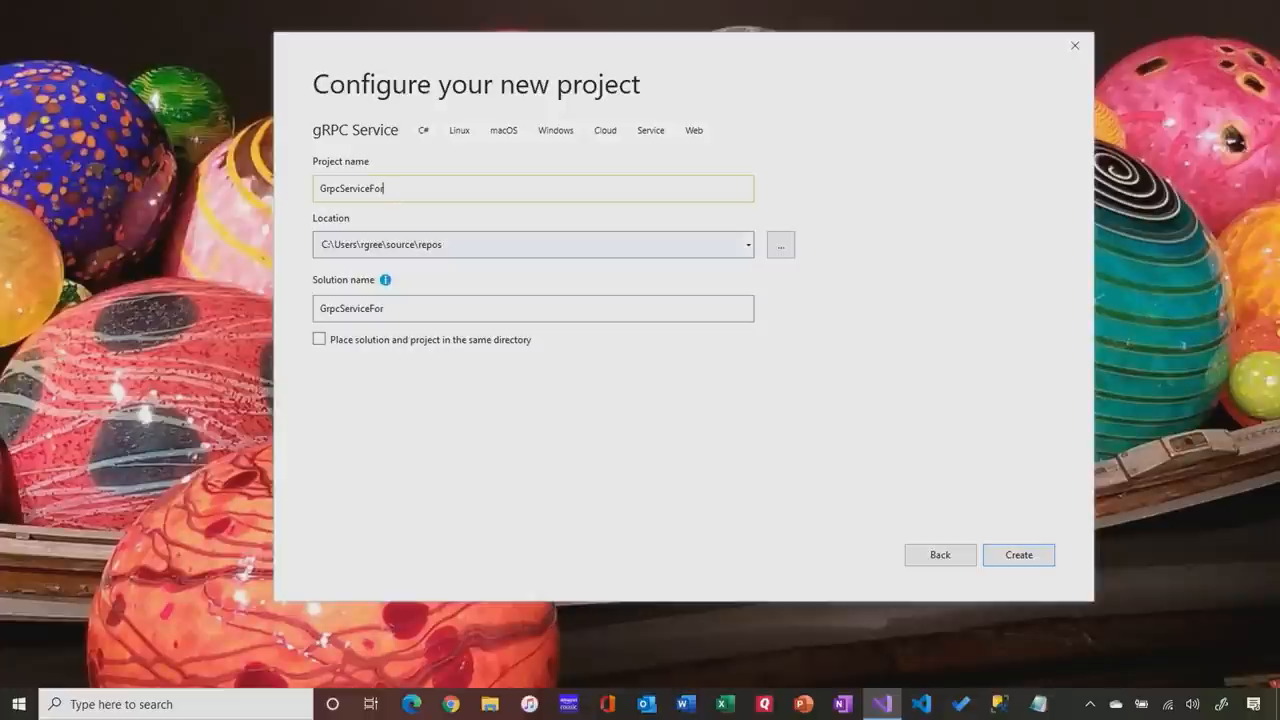
text(Tool)
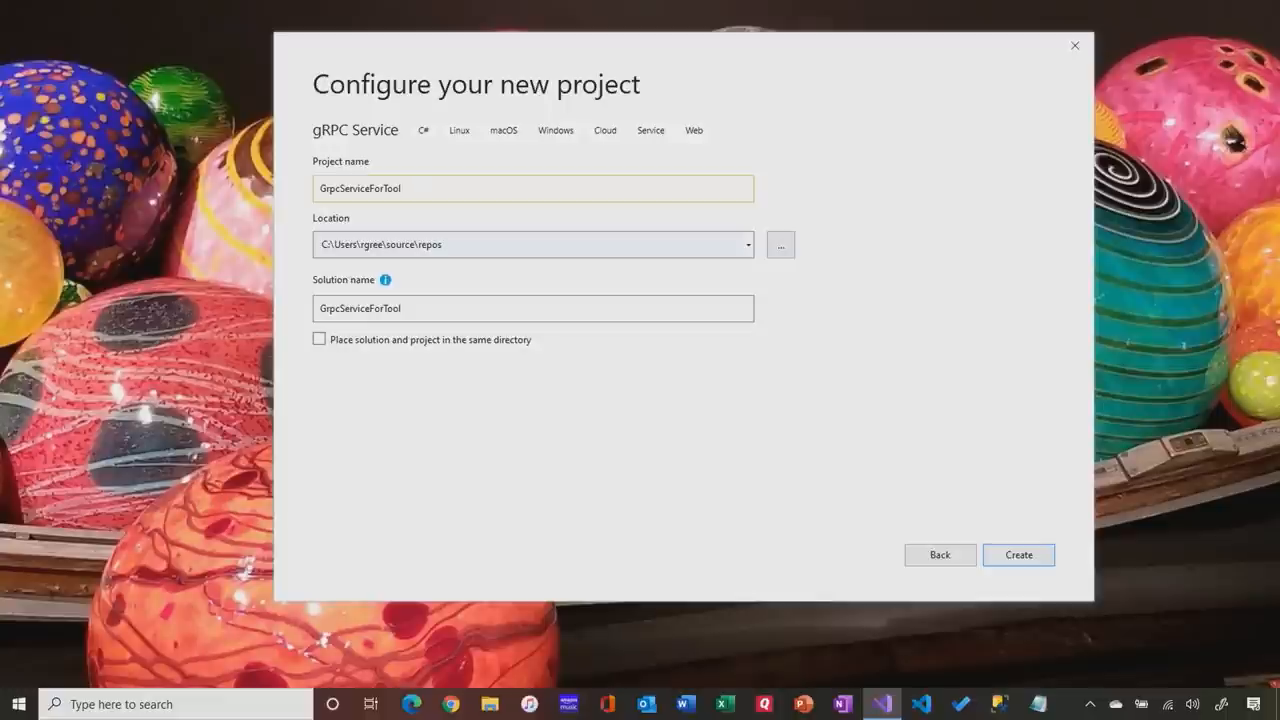
text(Box)
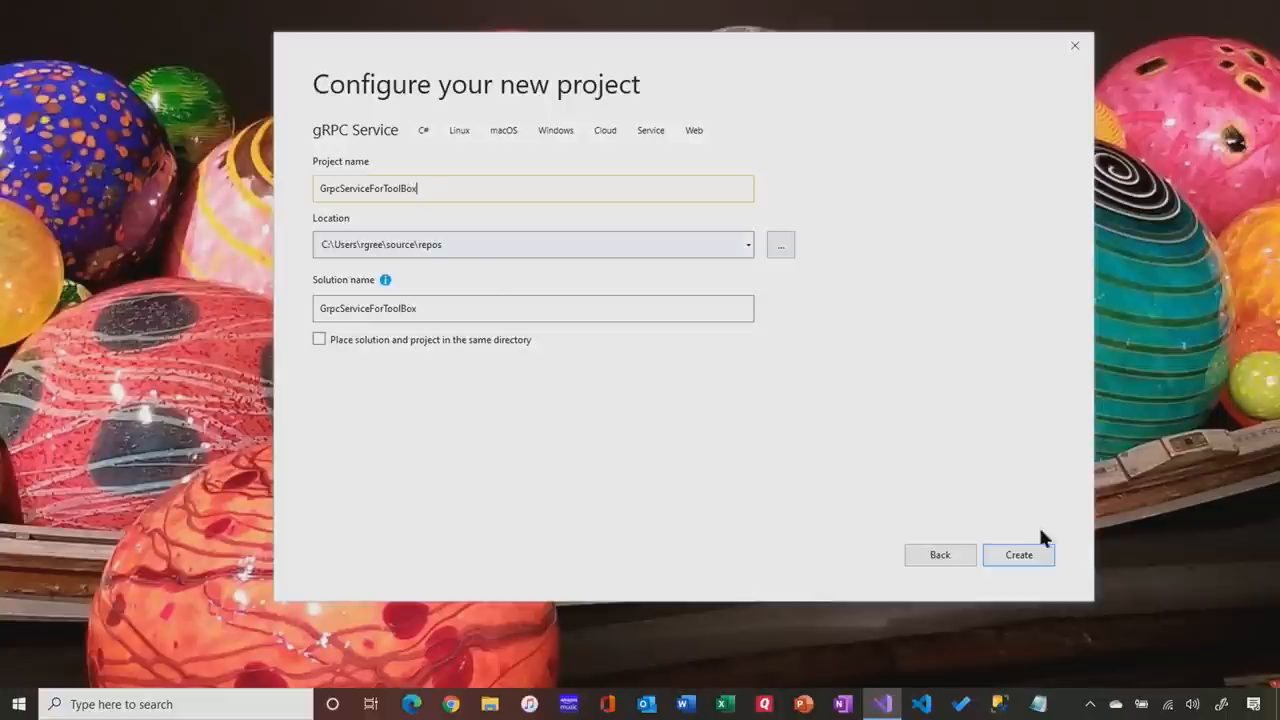
click(1018, 556)
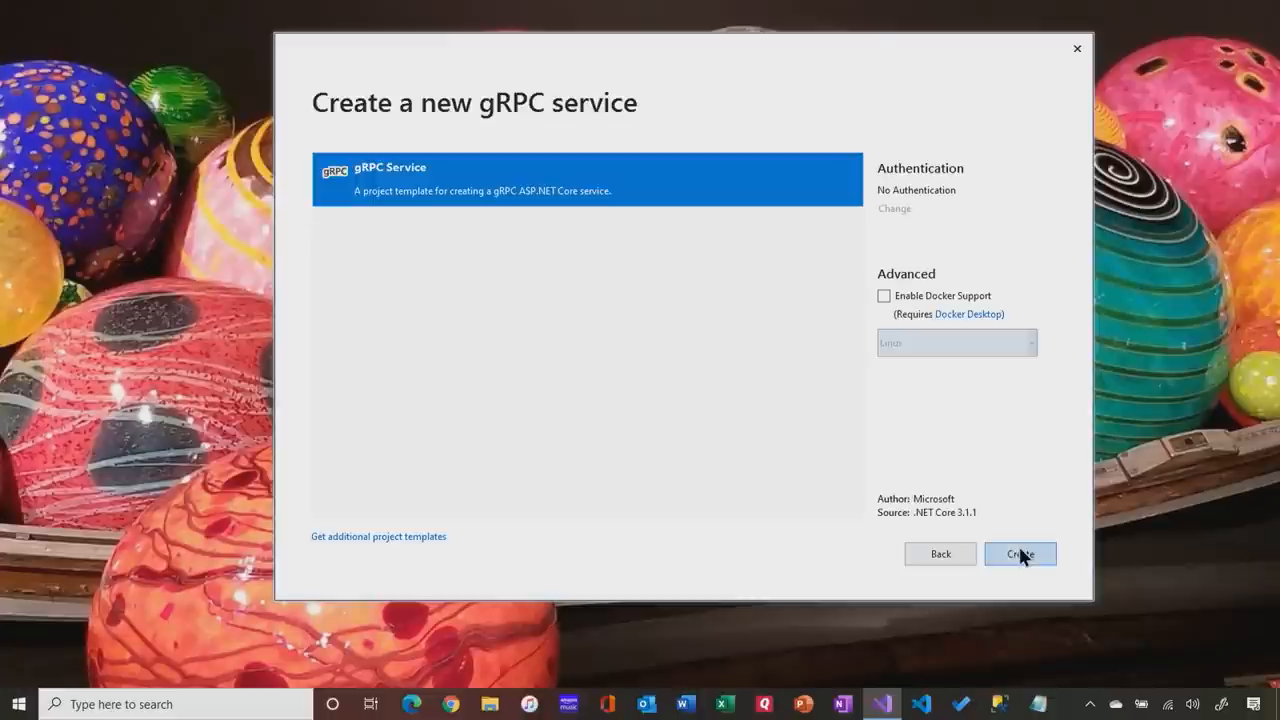
mouse_move(596, 294)
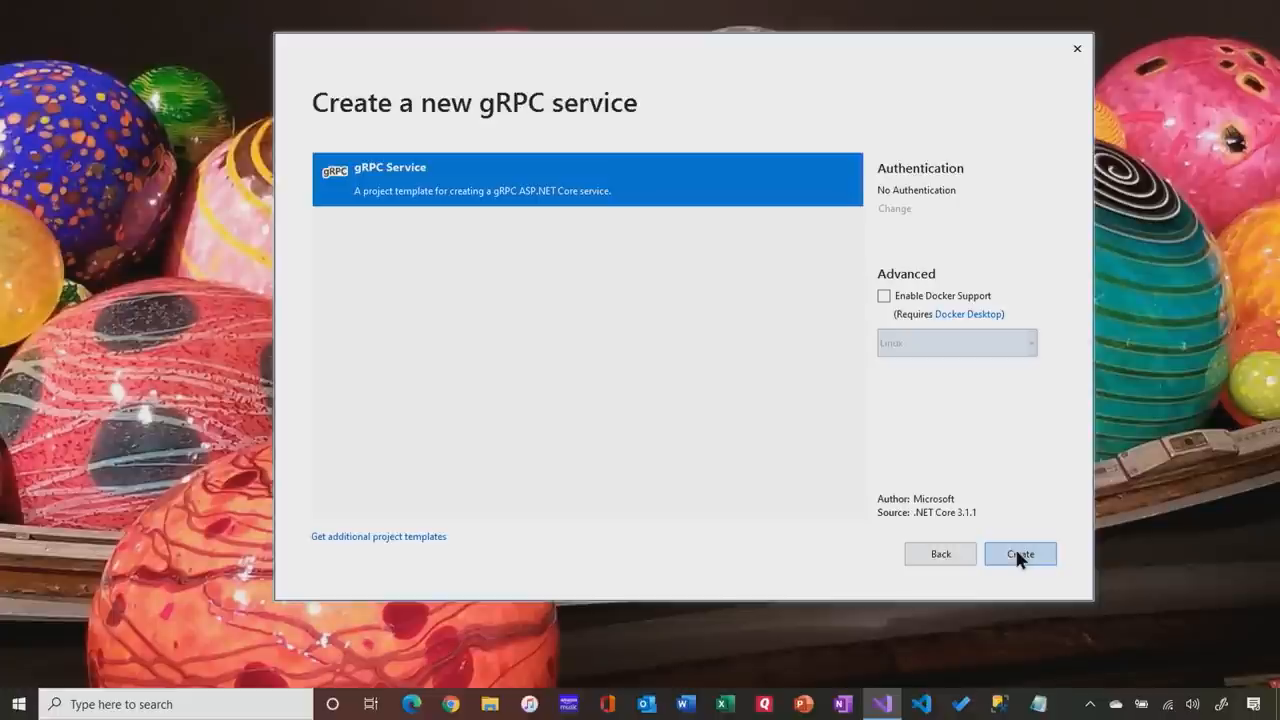
Create the gRPC service with No Authentication and Docker left unchecked
click(1020, 554)
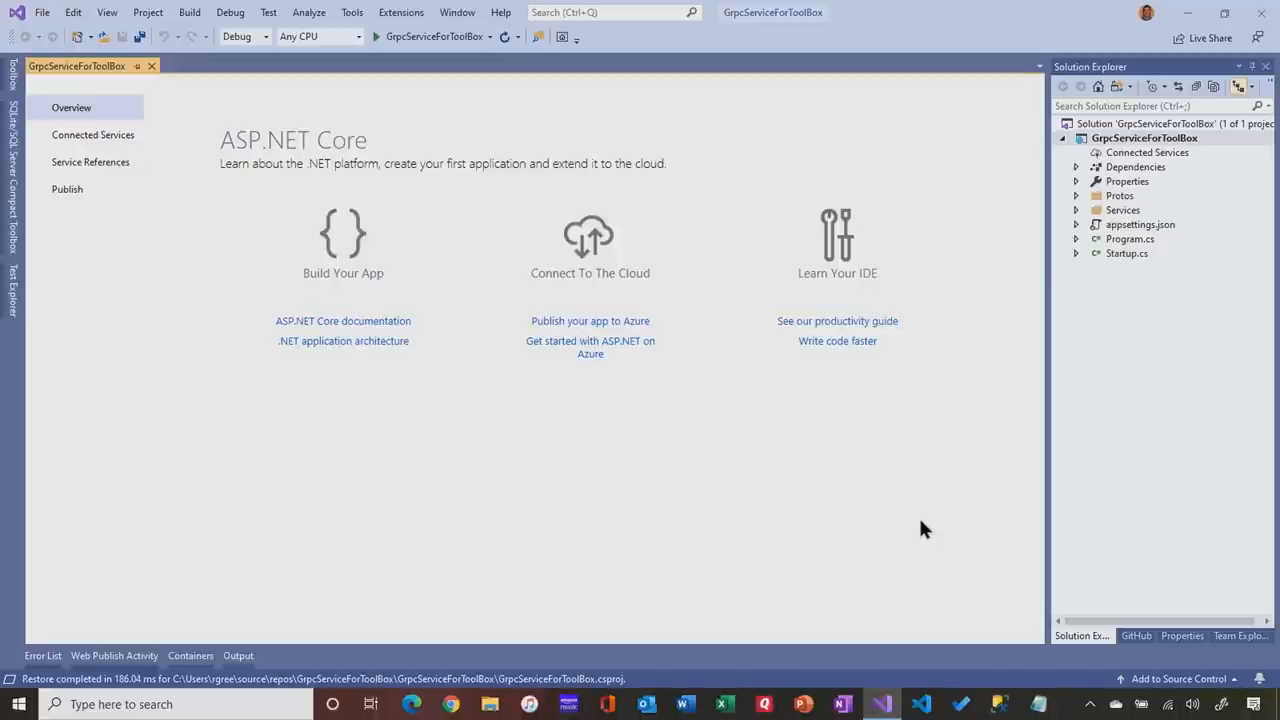
mouse_move(946, 516)
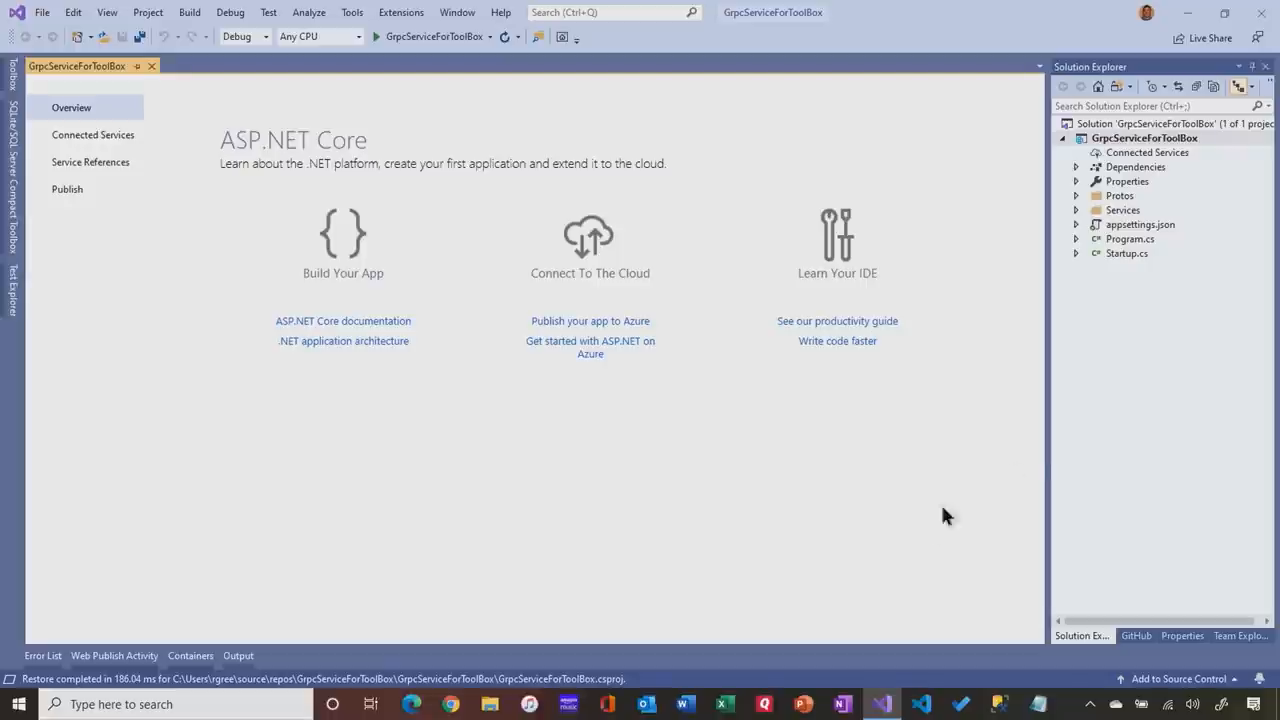
mouse_move(1144, 264)
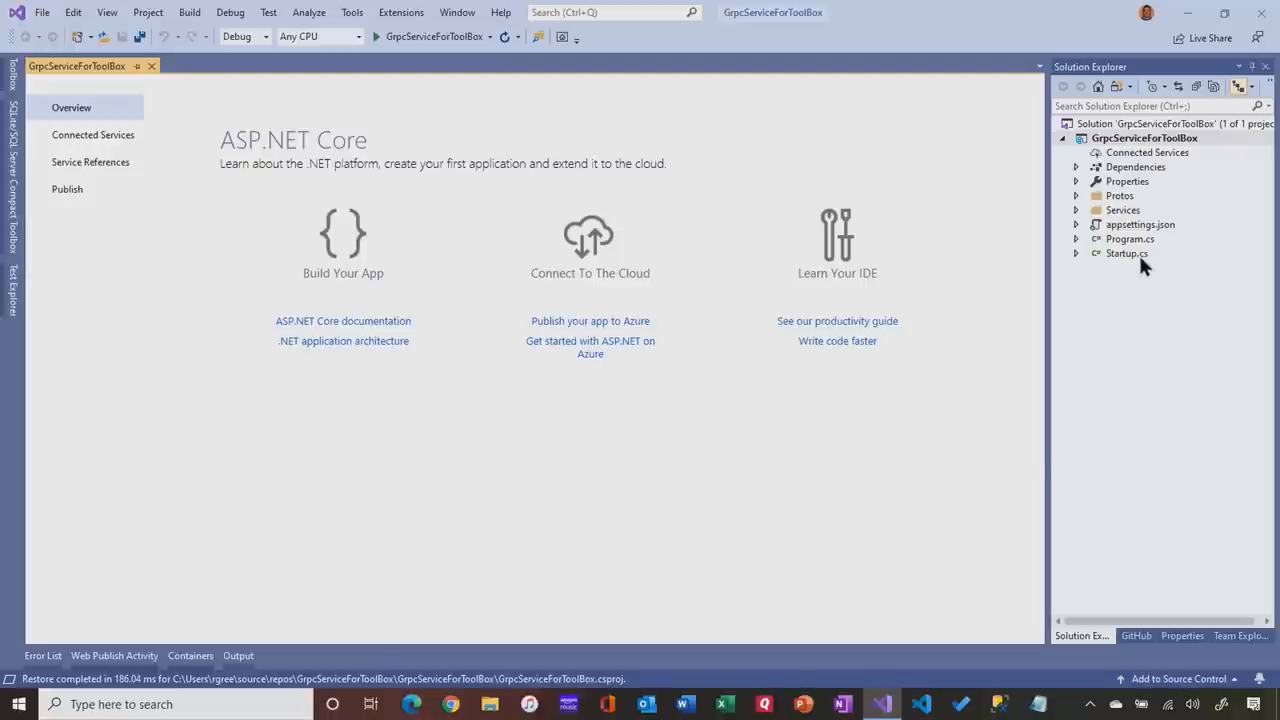
mouse_move(1148, 254)
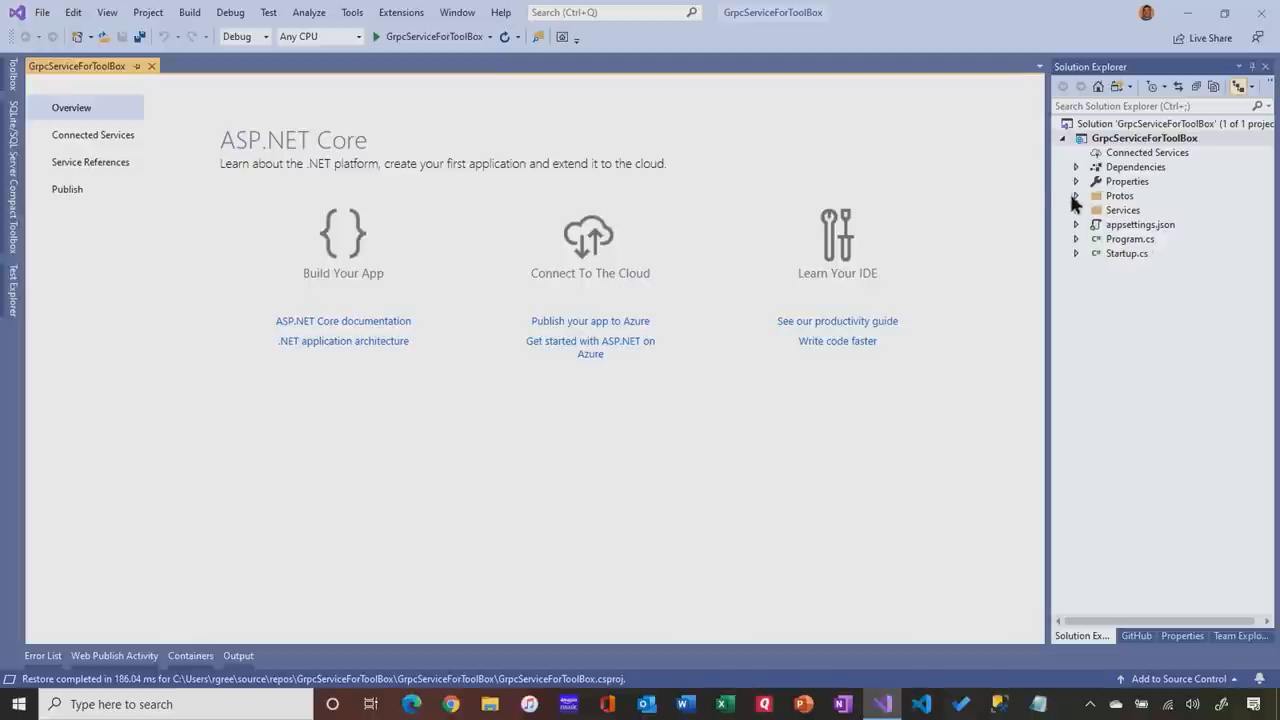
mouse_move(1078, 204)
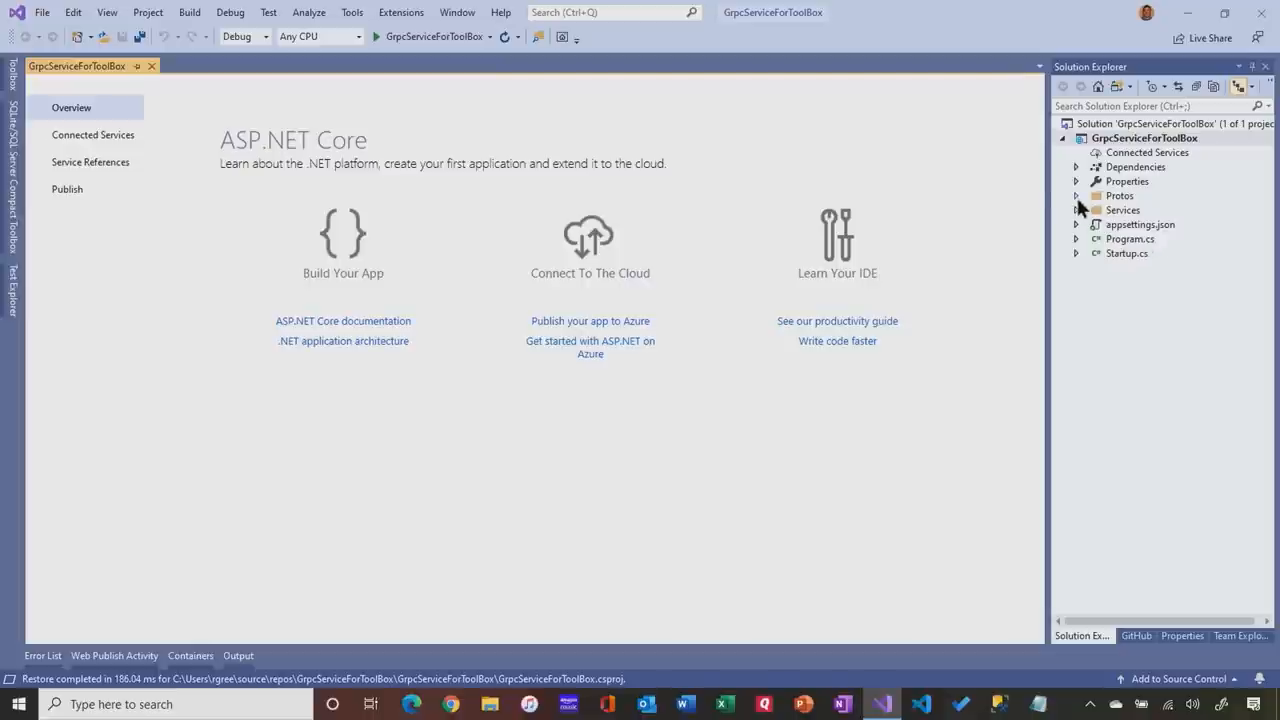
Expand the Protos folder and open greet.proto in the editor
click(1076, 196)
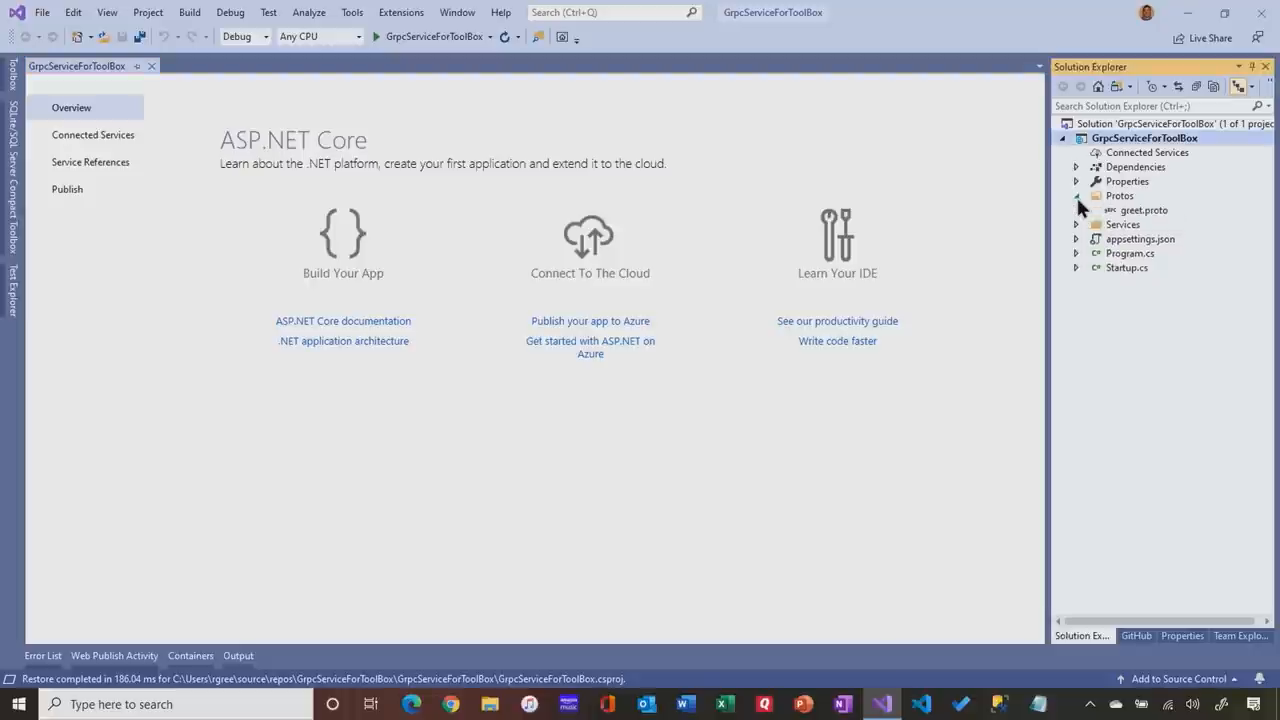
click(1144, 210)
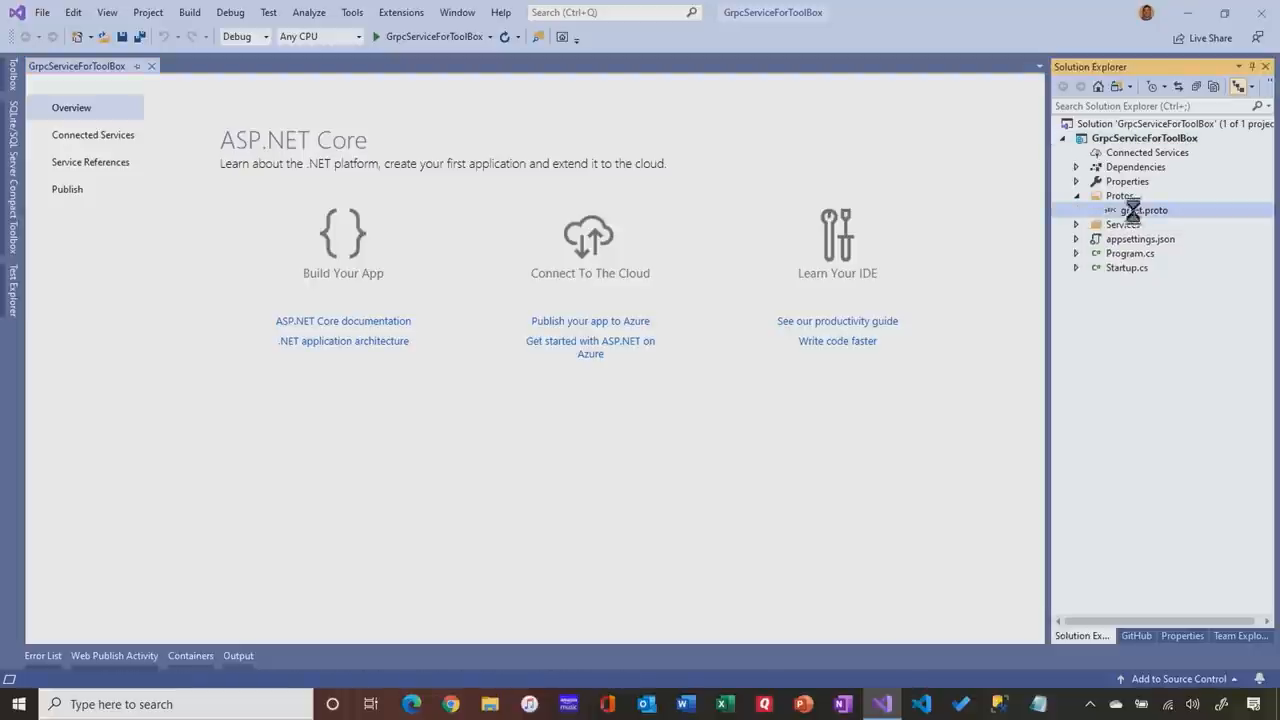
double_click(1144, 210)
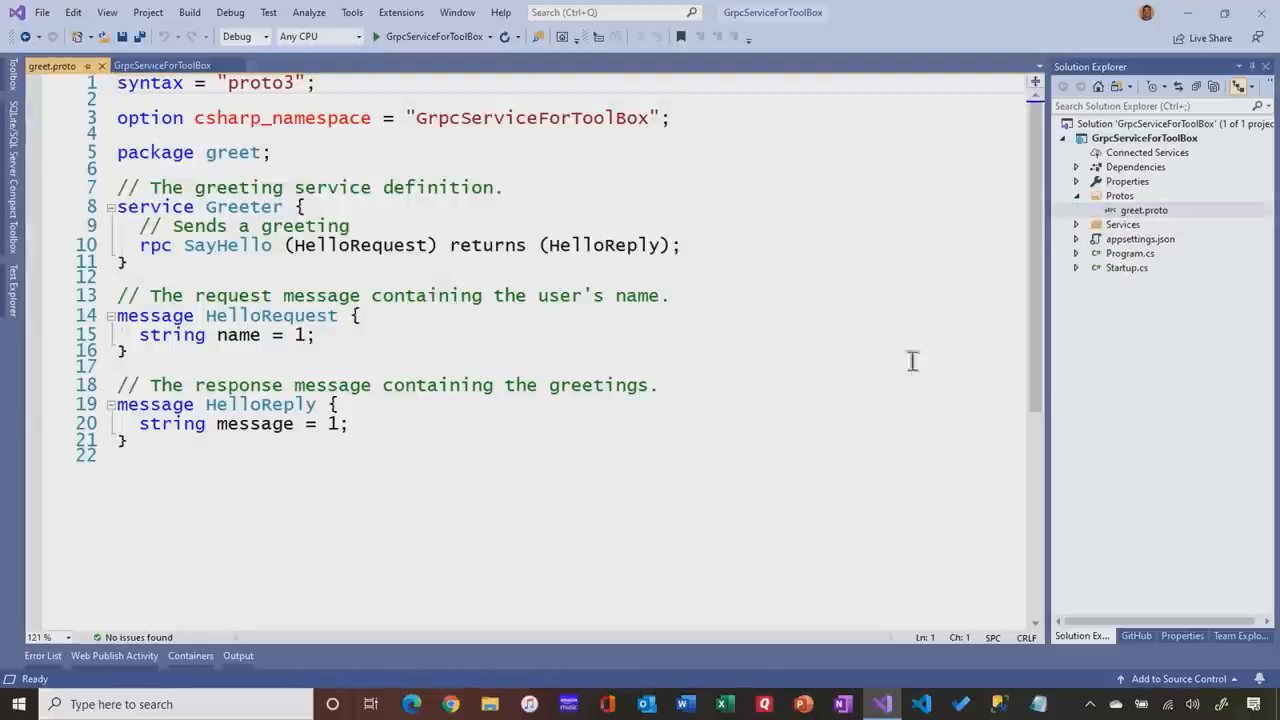